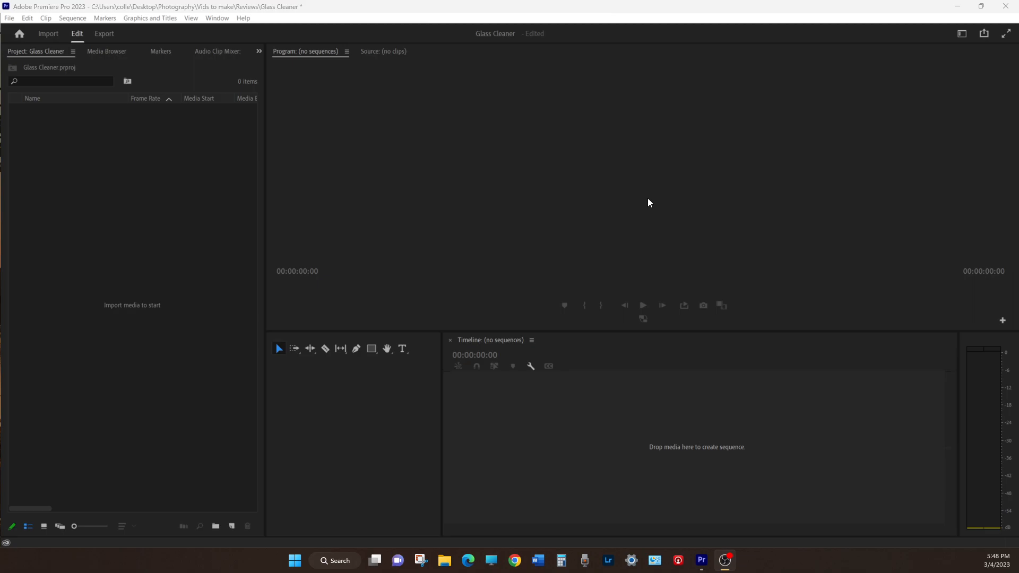
mouse_move(209, 56)
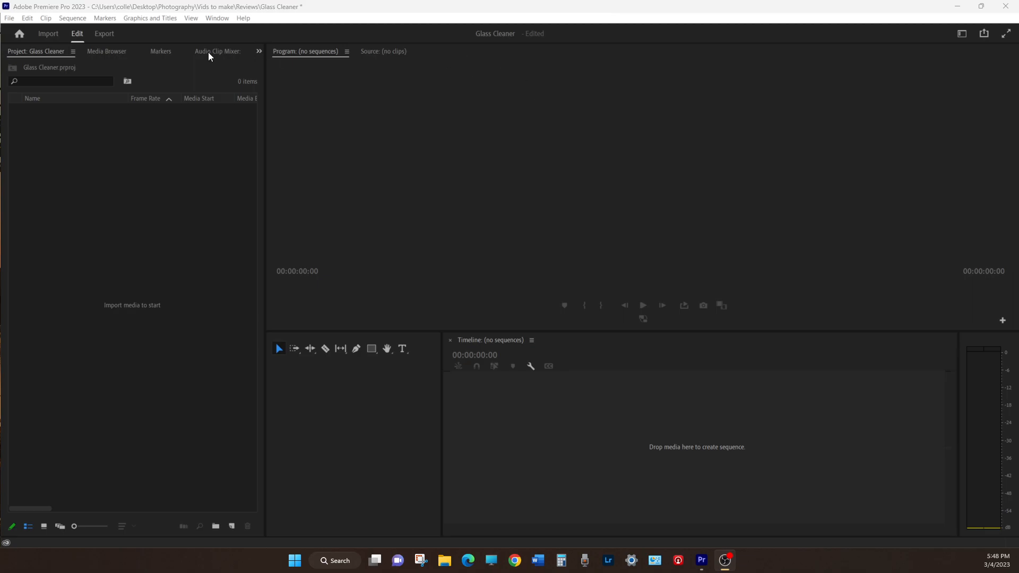
Switch to the Import workspace to browse the camera card's media
left_click(48, 33)
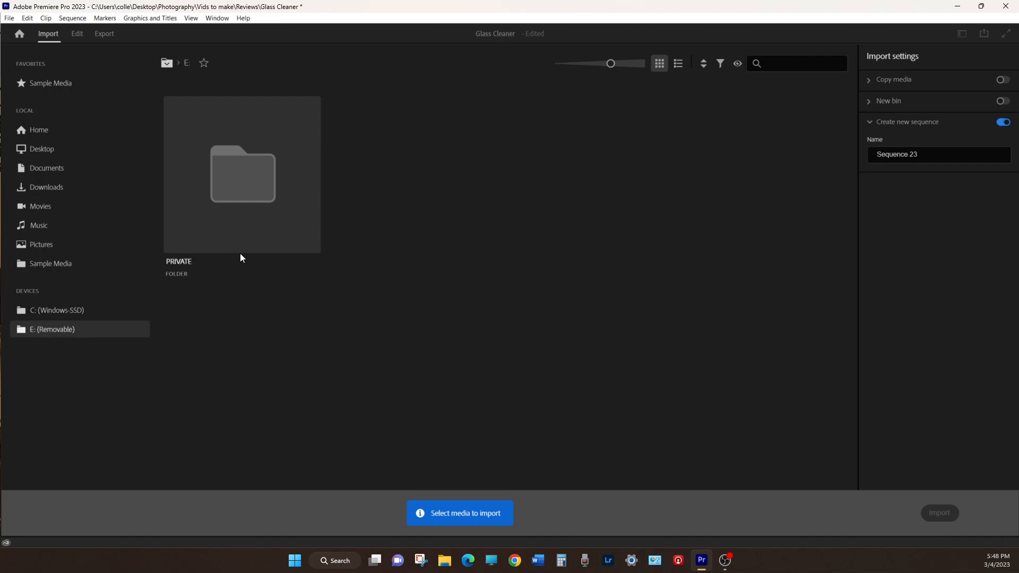
mouse_move(248, 239)
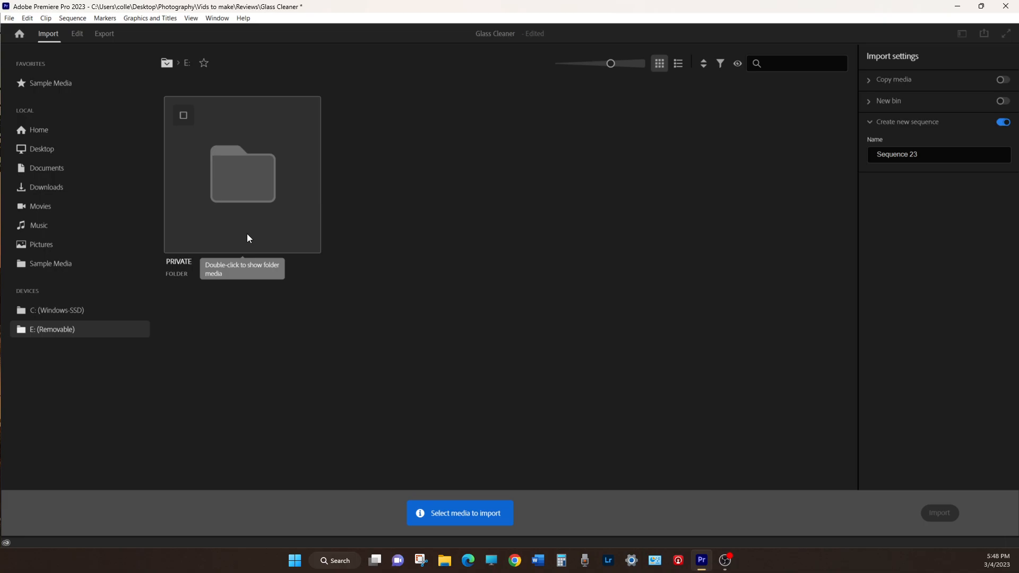
Browse PRIVATE > M4ROOT > CLIP and import the fx30 20012 clip into new Sequence 23
double_click(242, 174)
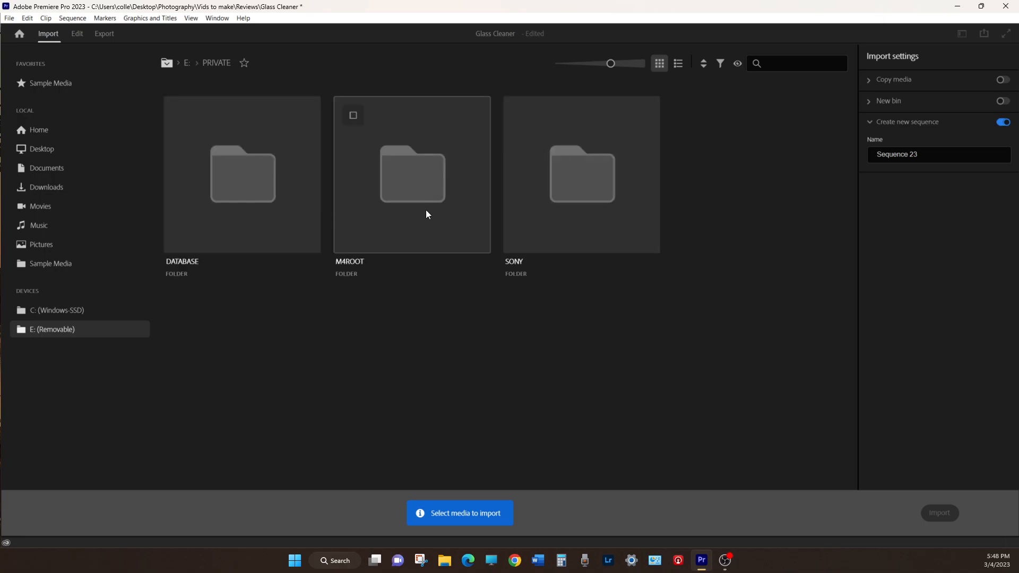
double_click(412, 174)
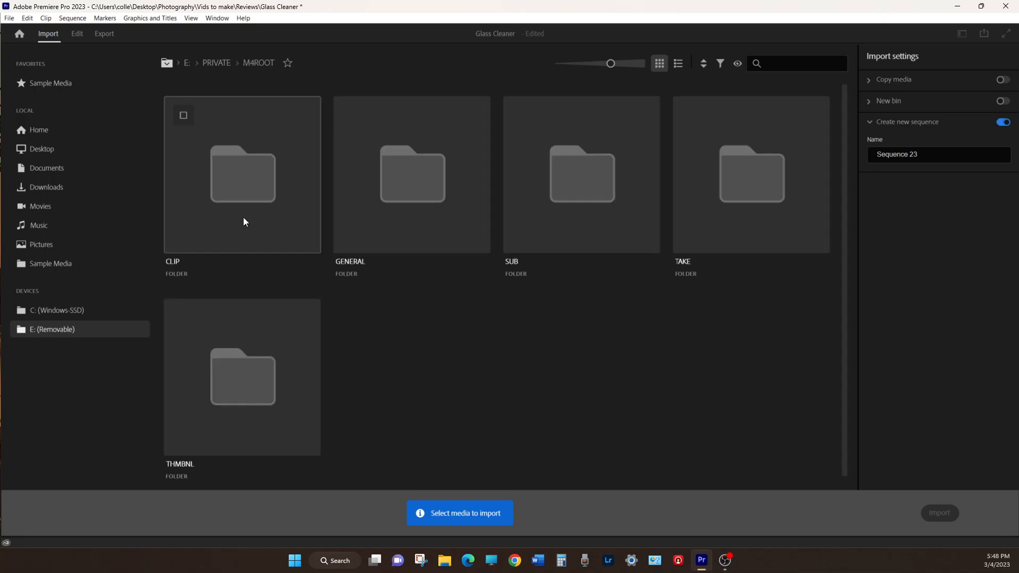
double_click(242, 174)
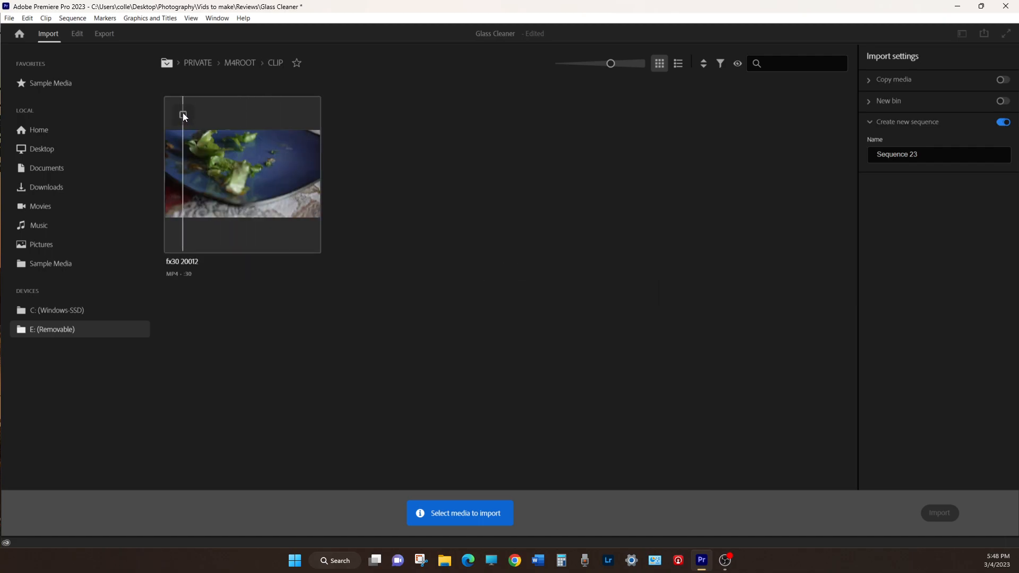
left_click(182, 115)
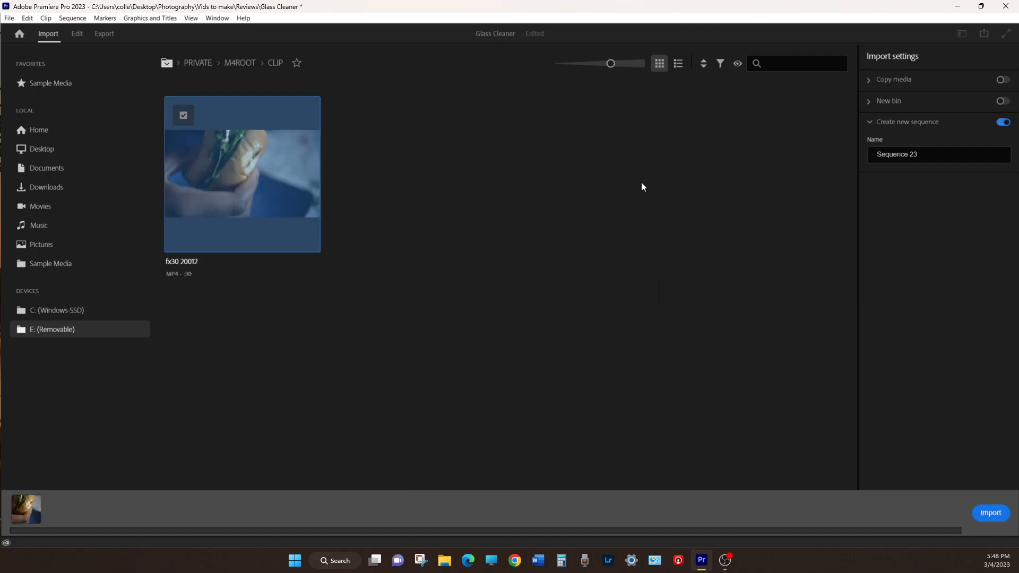
left_click(989, 513)
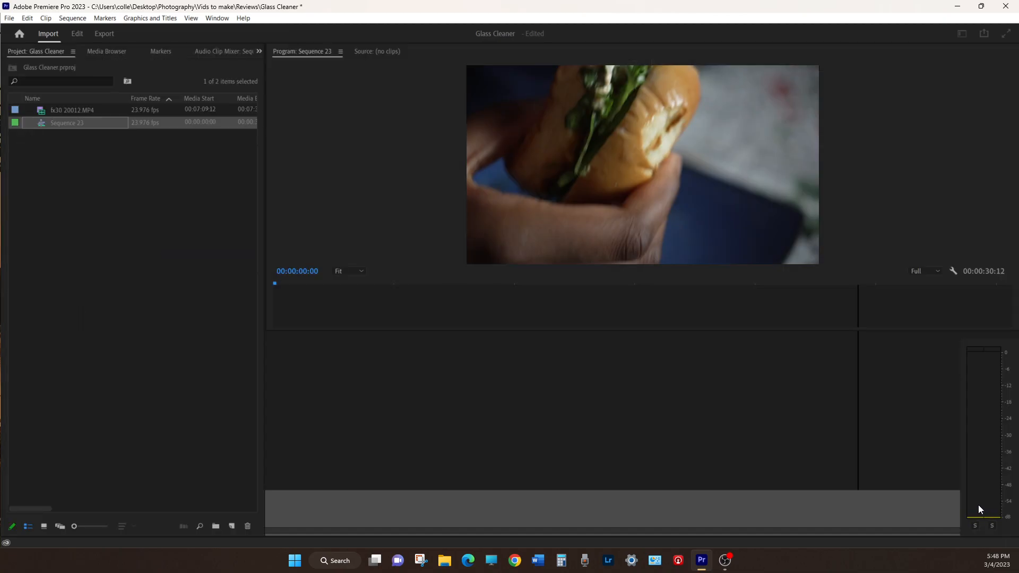
left_click(76, 33)
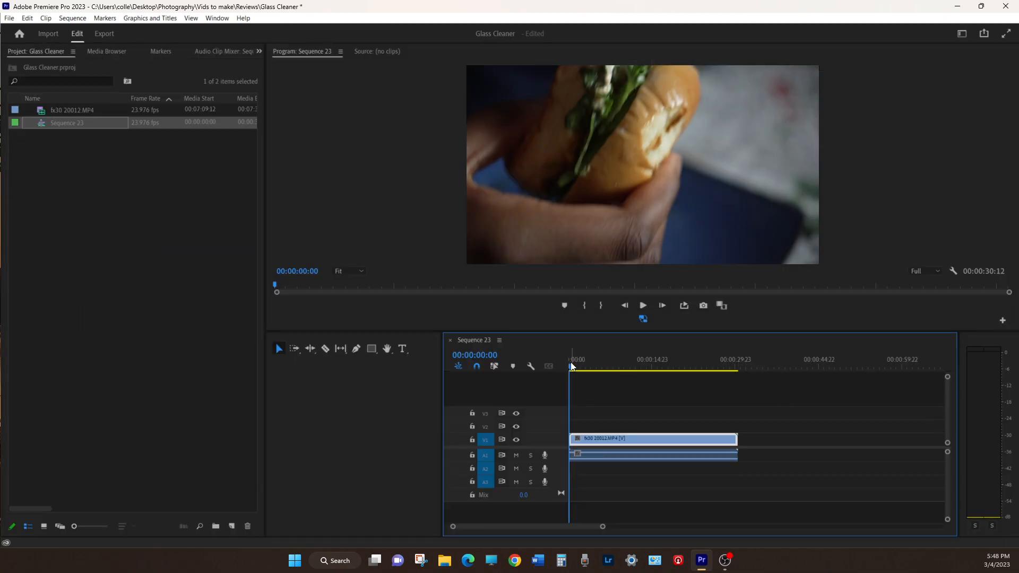
left_click(671, 359)
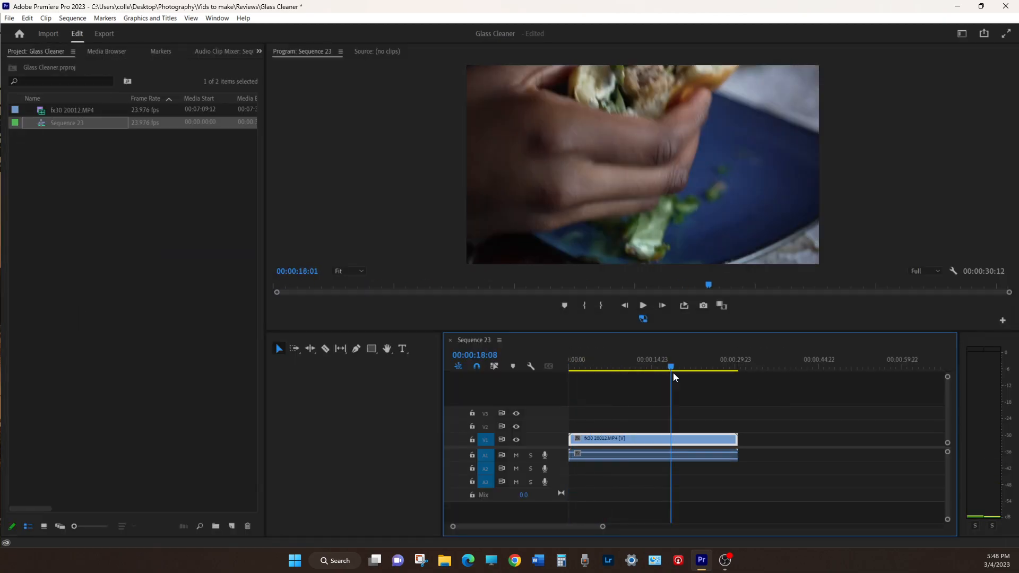
left_click(616, 369)
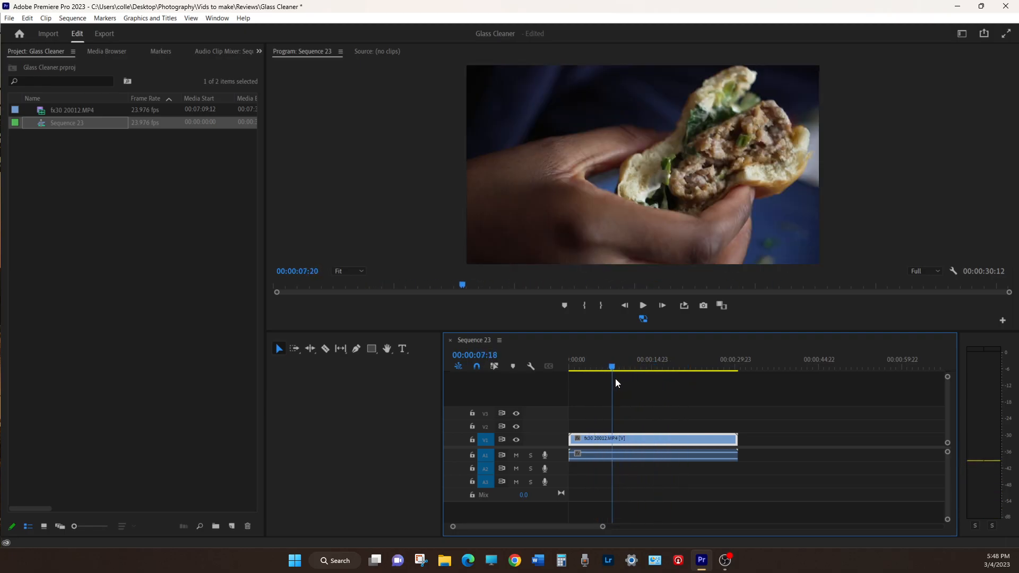
left_click(609, 368)
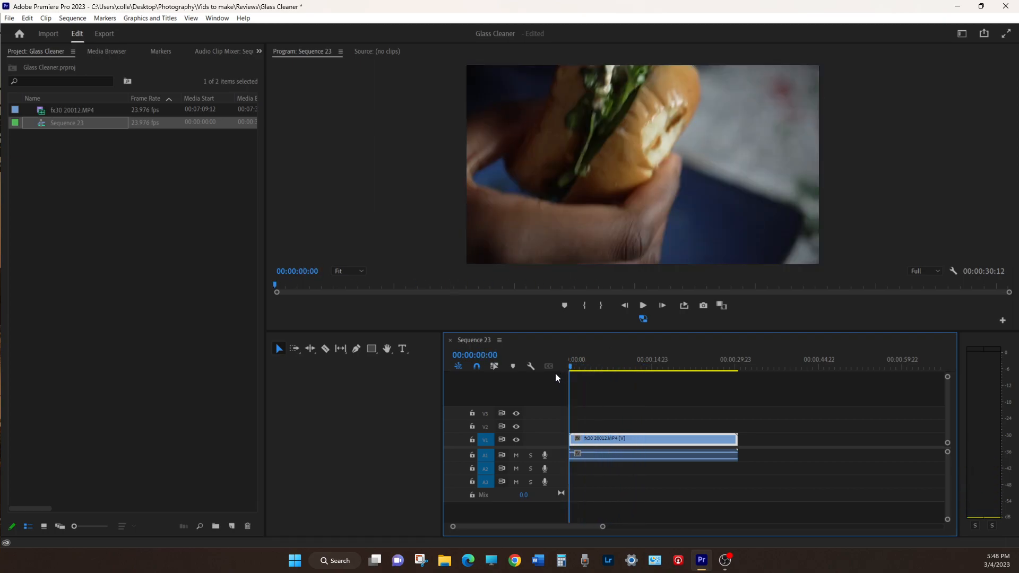
mouse_move(162, 192)
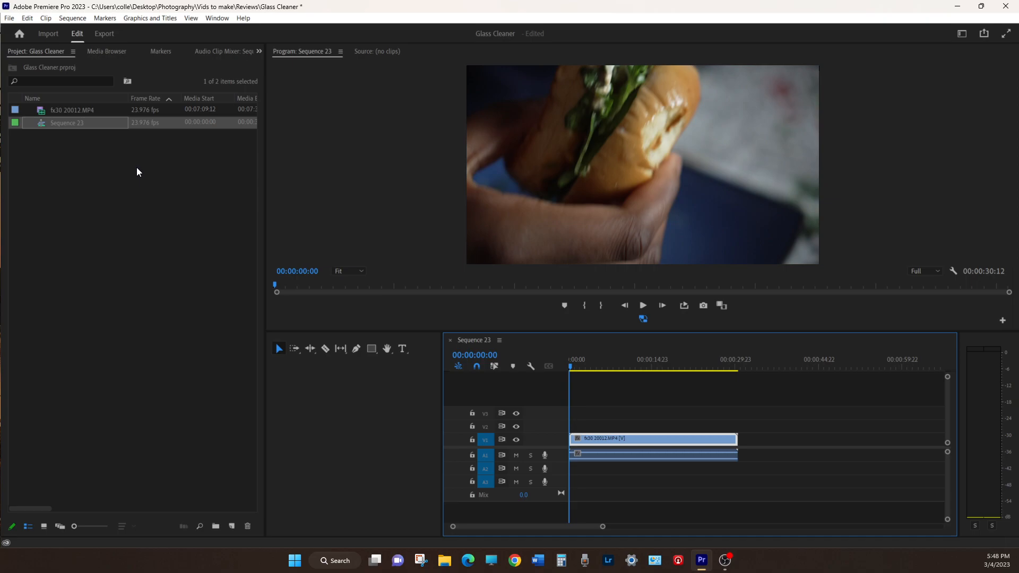
mouse_move(124, 146)
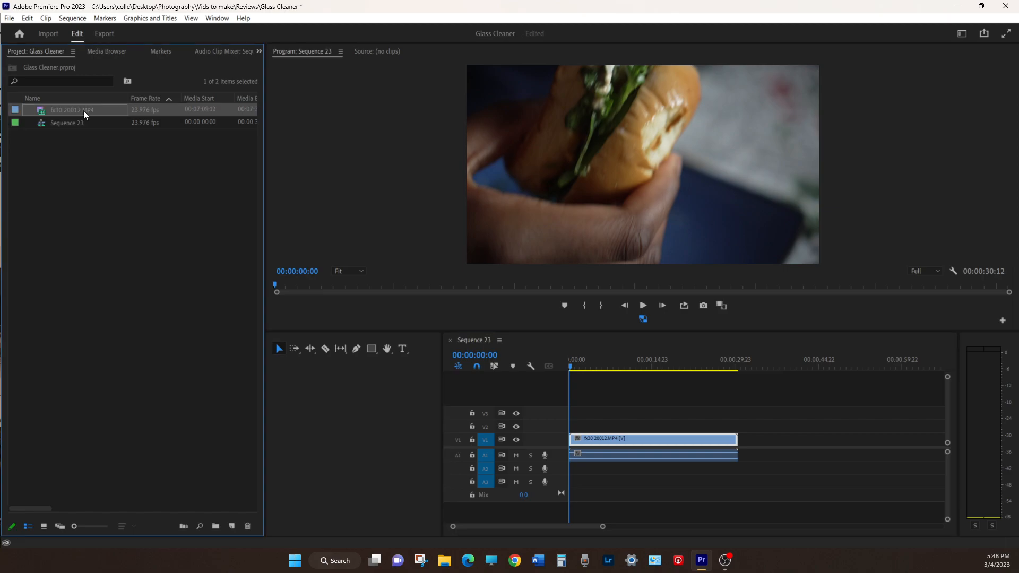
Start creating a proxy for fx30 20012.MP4 via Proxy > Create Proxies
right_click(71, 109)
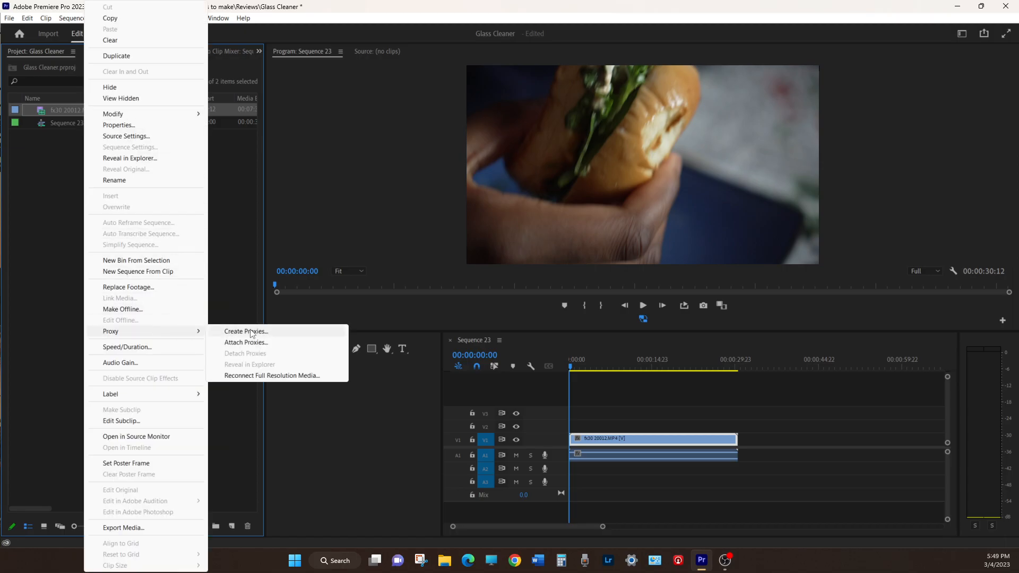
left_click(245, 331)
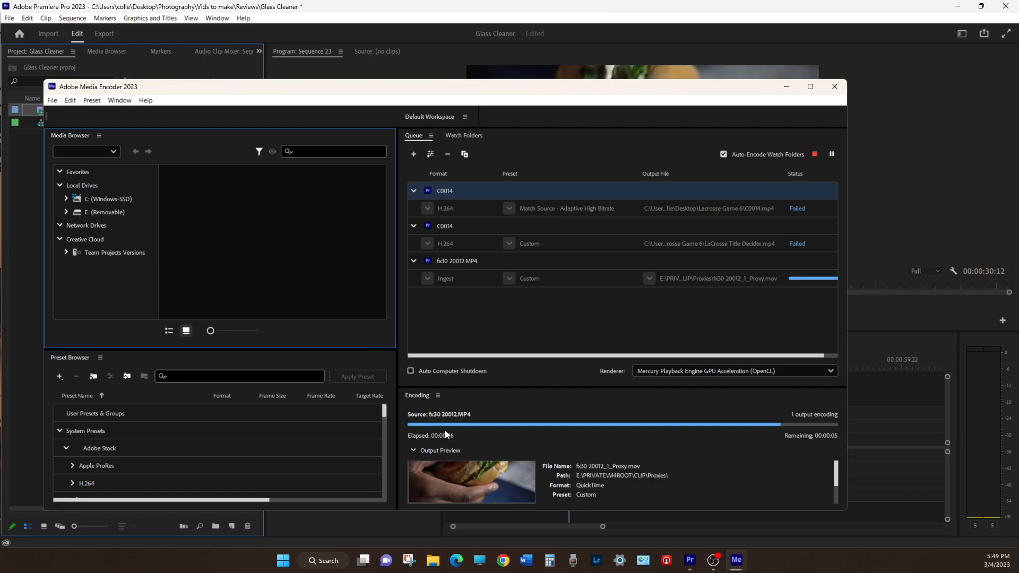
mouse_move(838, 105)
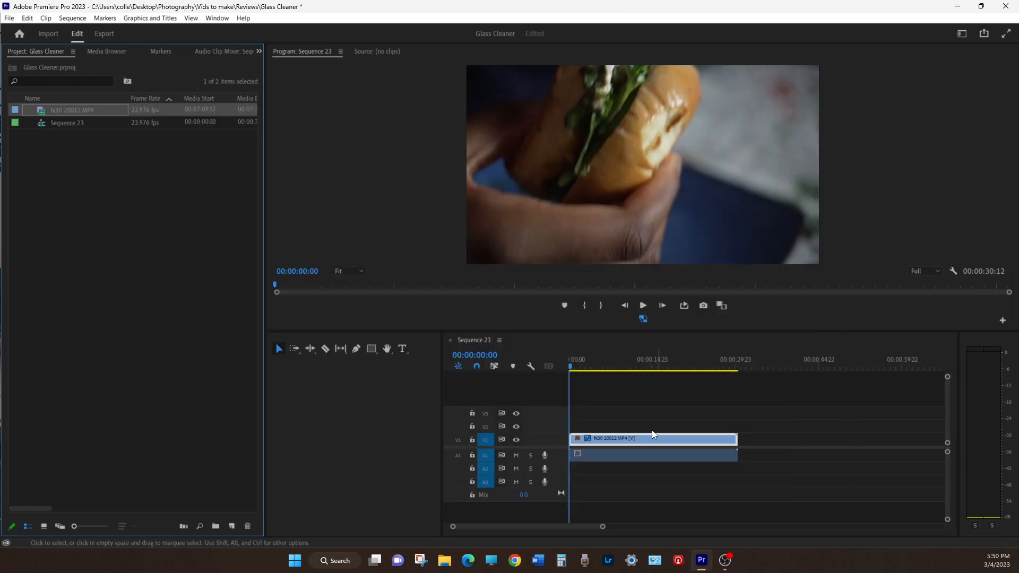
mouse_move(597, 448)
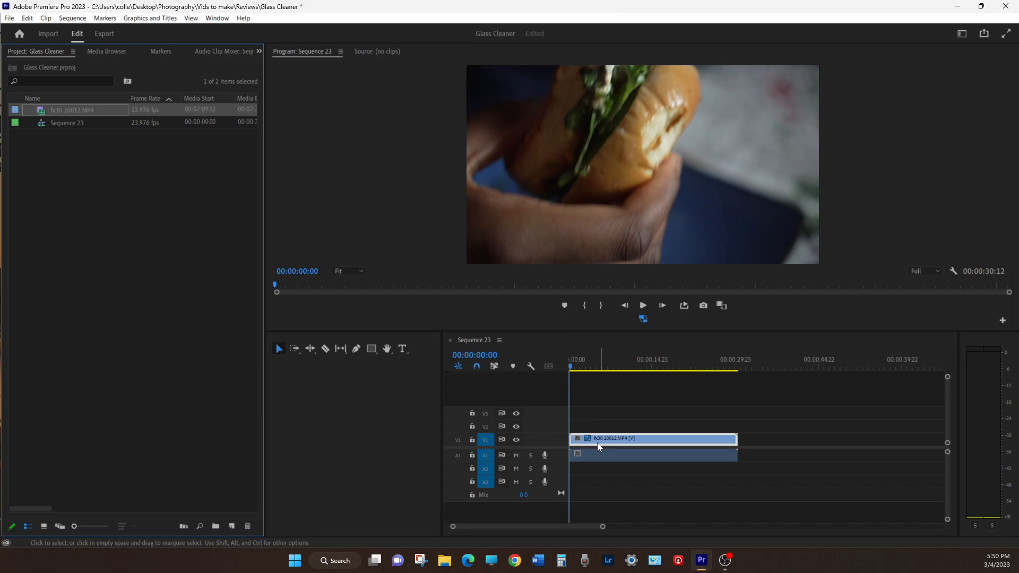
mouse_move(642, 318)
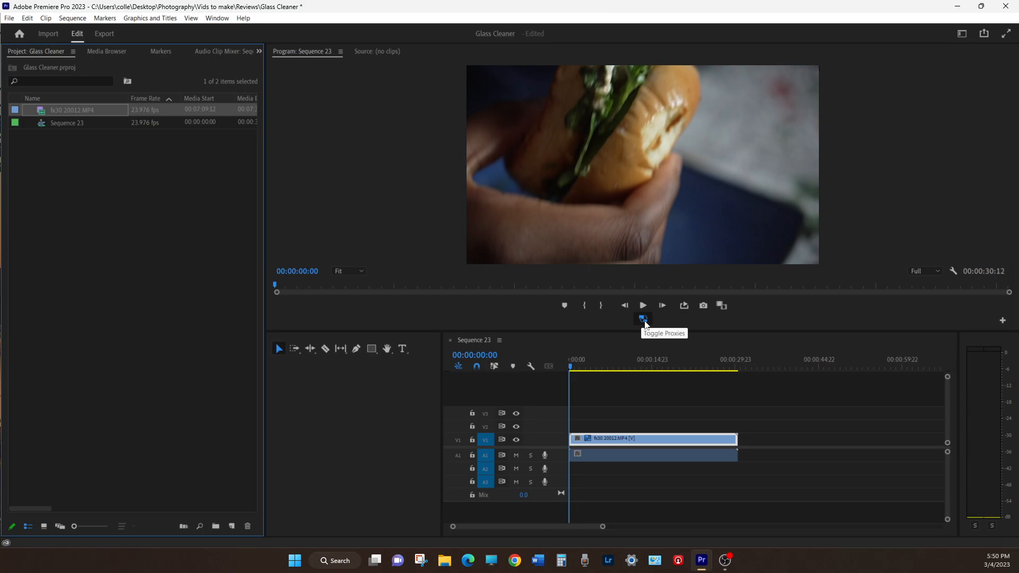
mouse_move(987, 324)
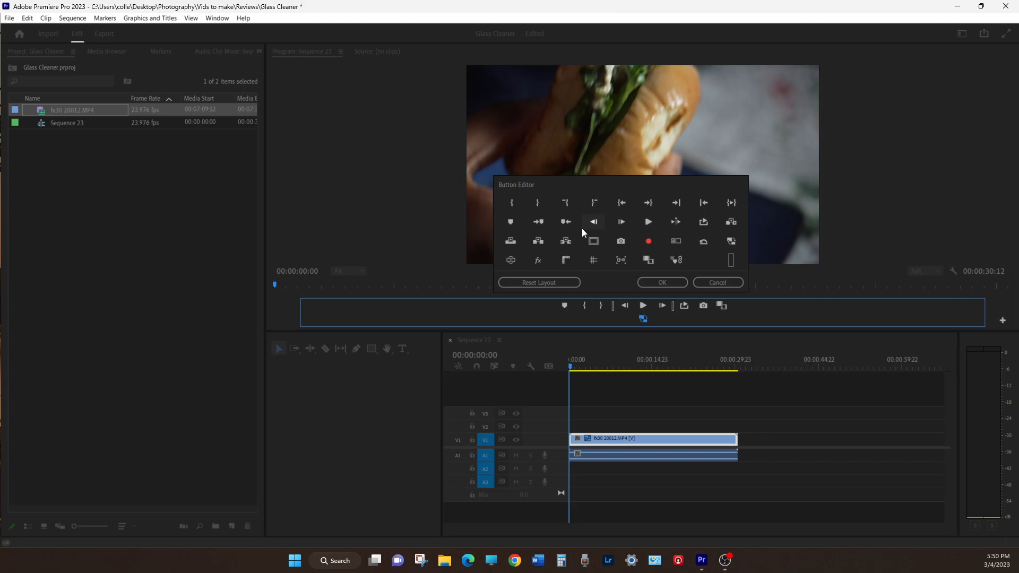
mouse_move(615, 235)
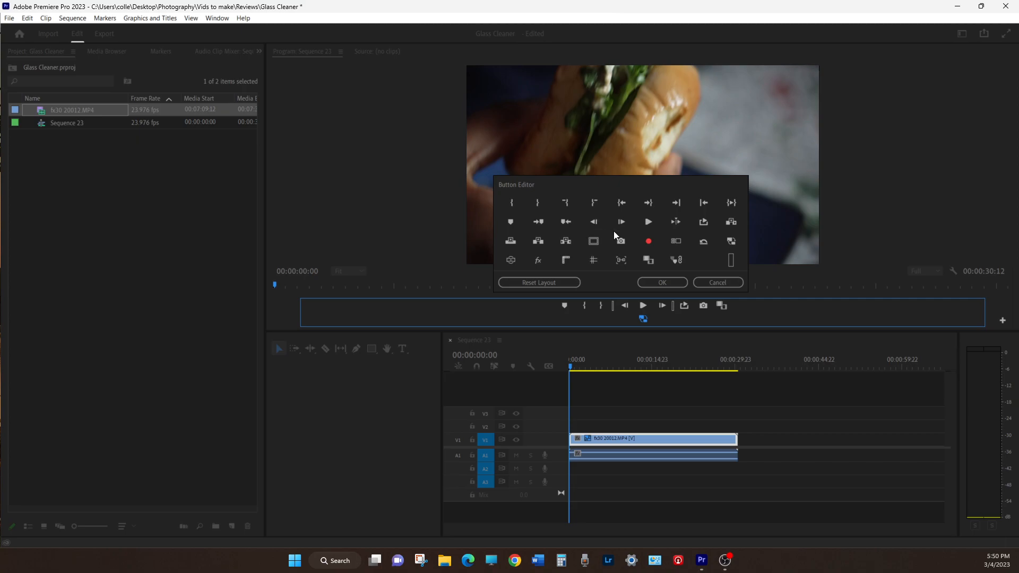
mouse_move(717, 282)
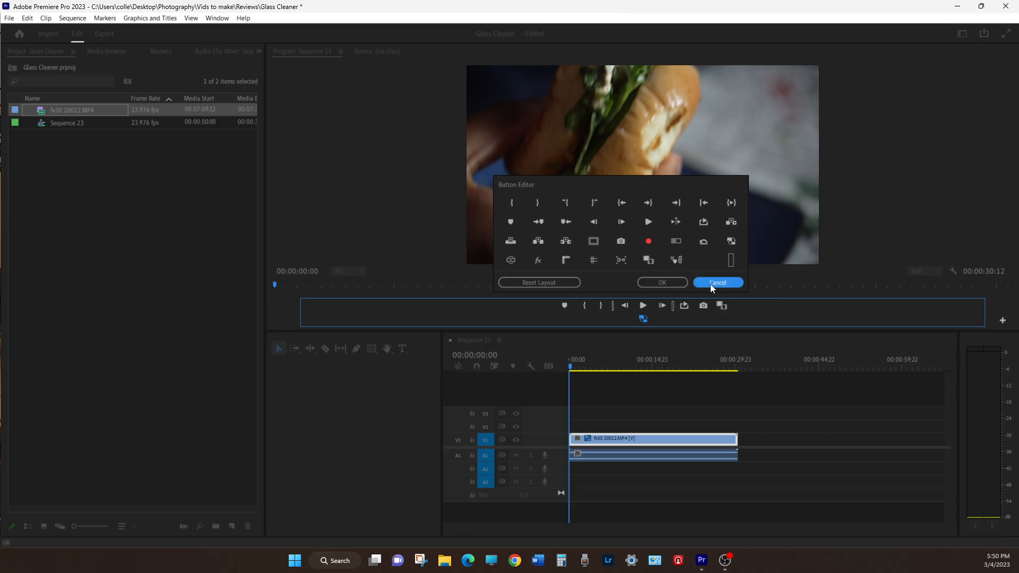
left_click(718, 282)
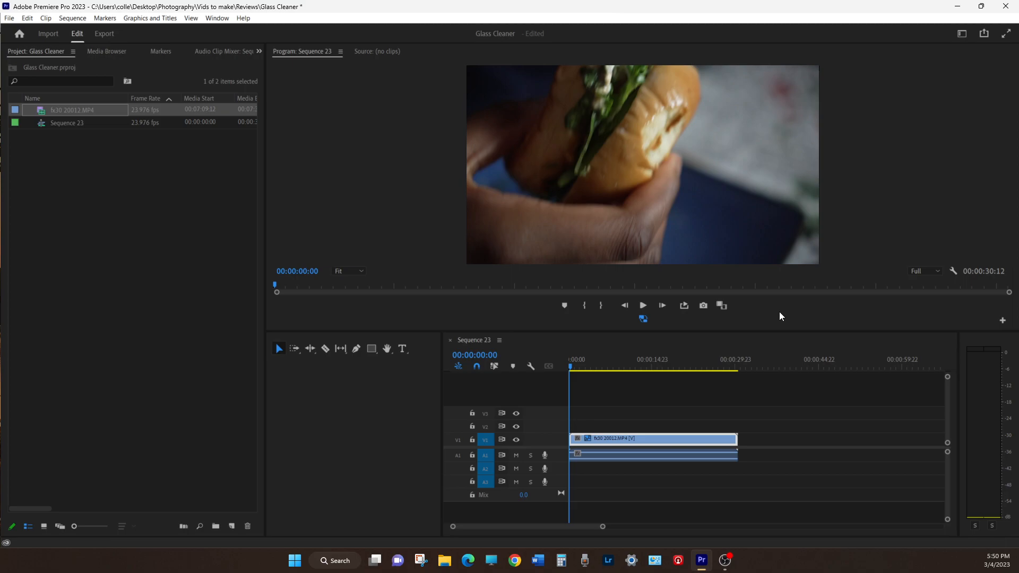
mouse_move(793, 317)
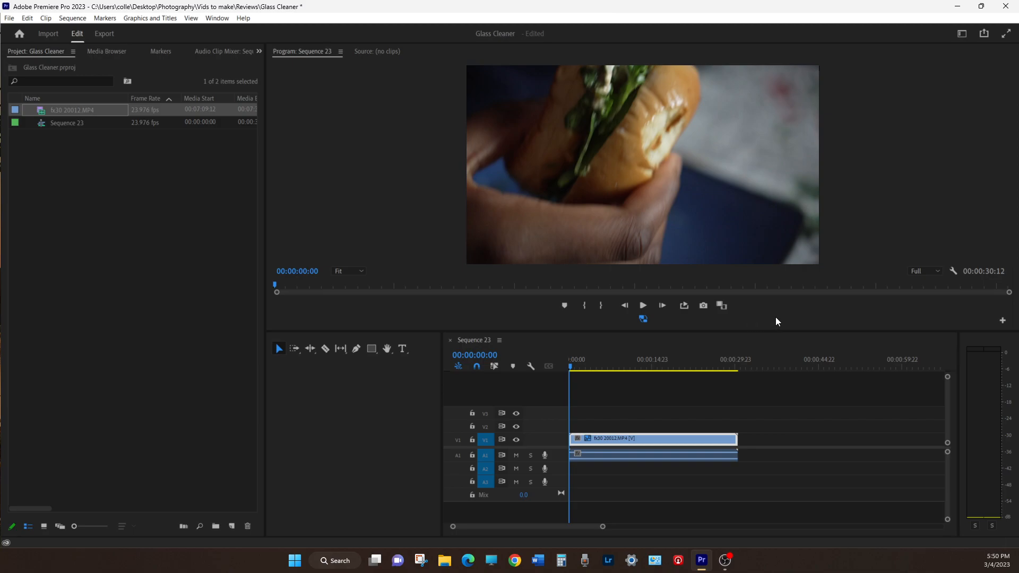
mouse_move(642, 318)
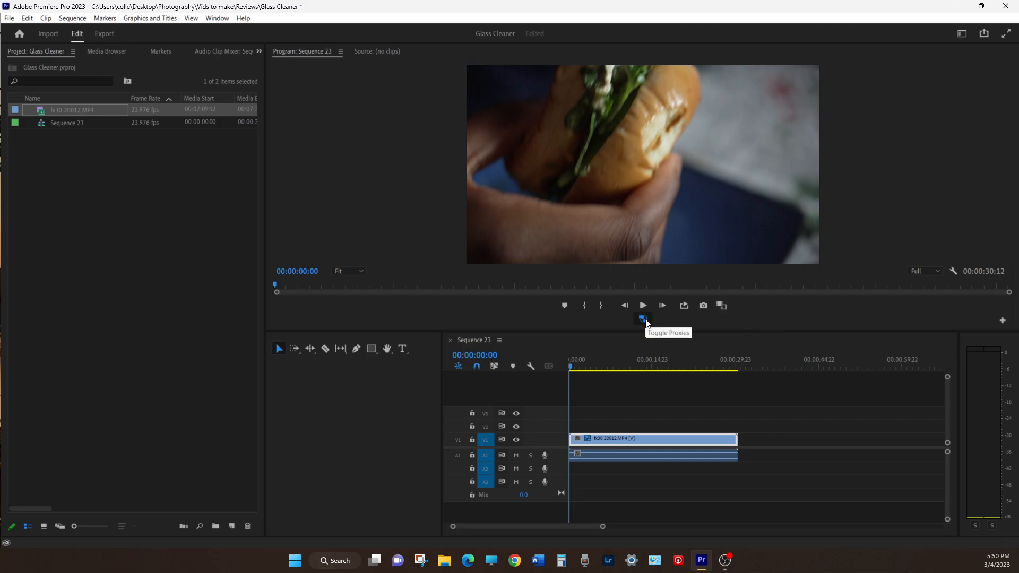
mouse_move(470, 155)
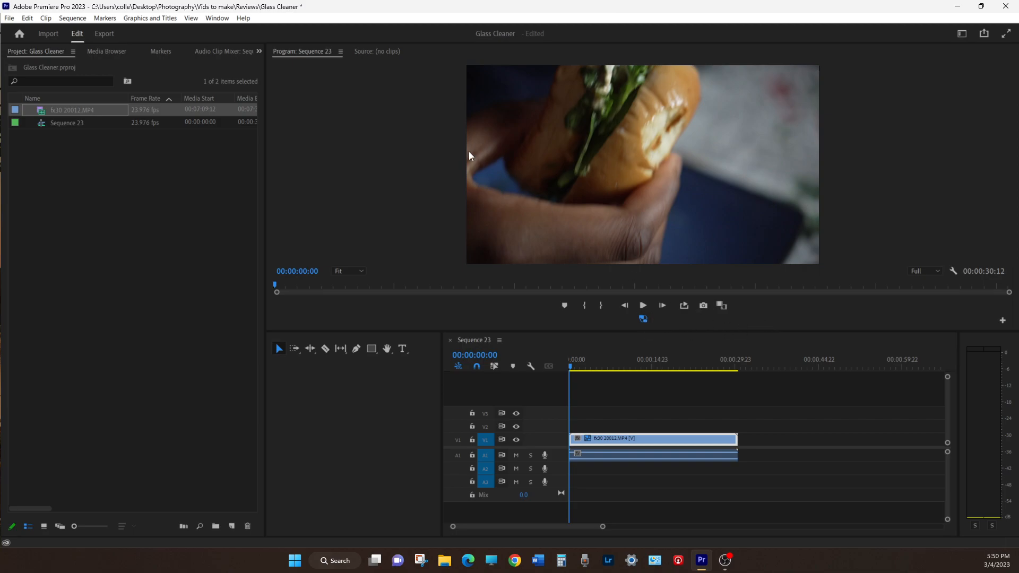
left_click(217, 18)
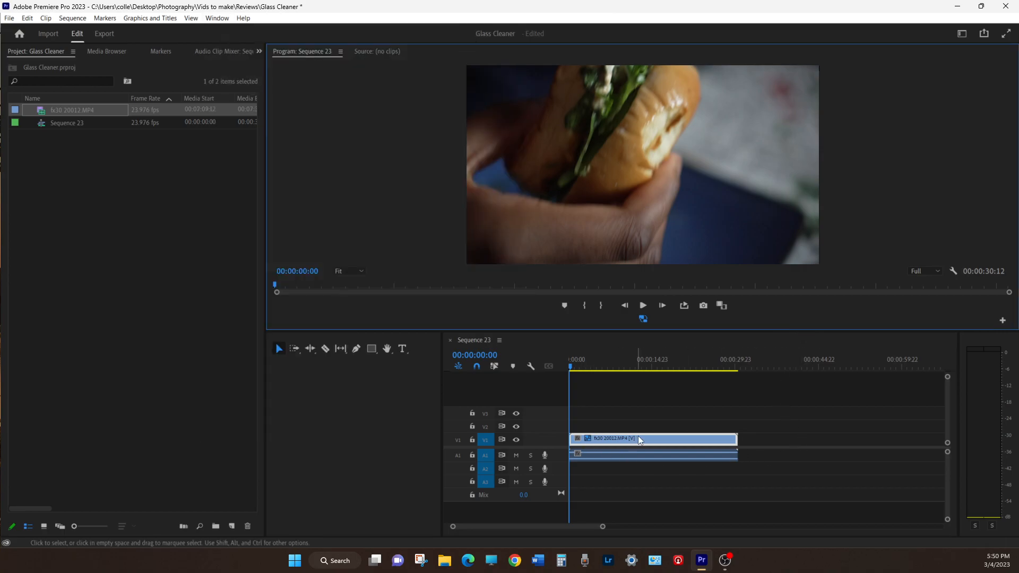
mouse_move(102, 133)
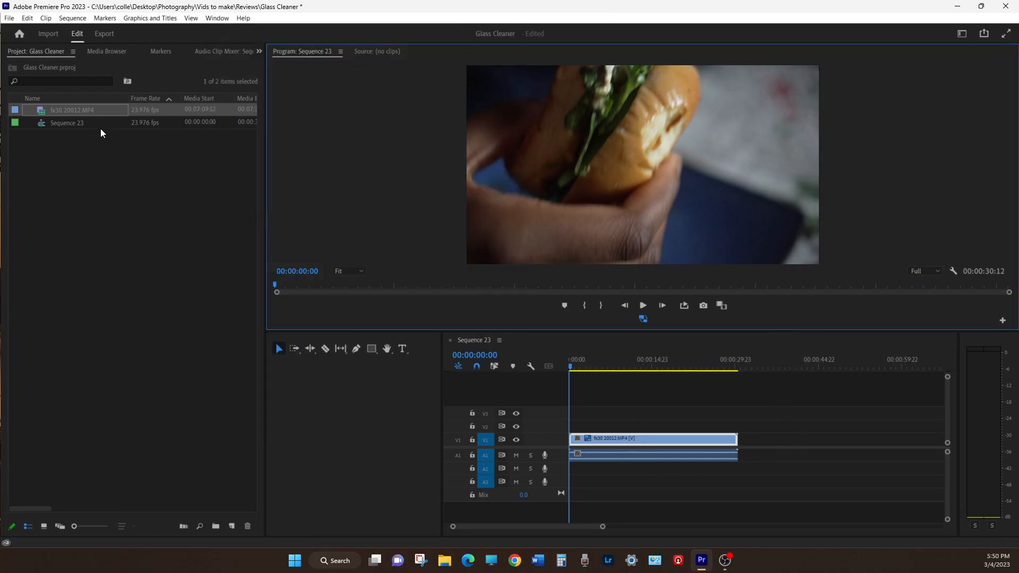
Select the fx30 clip and Sequence 23 and clear them from the project
left_click(71, 109)
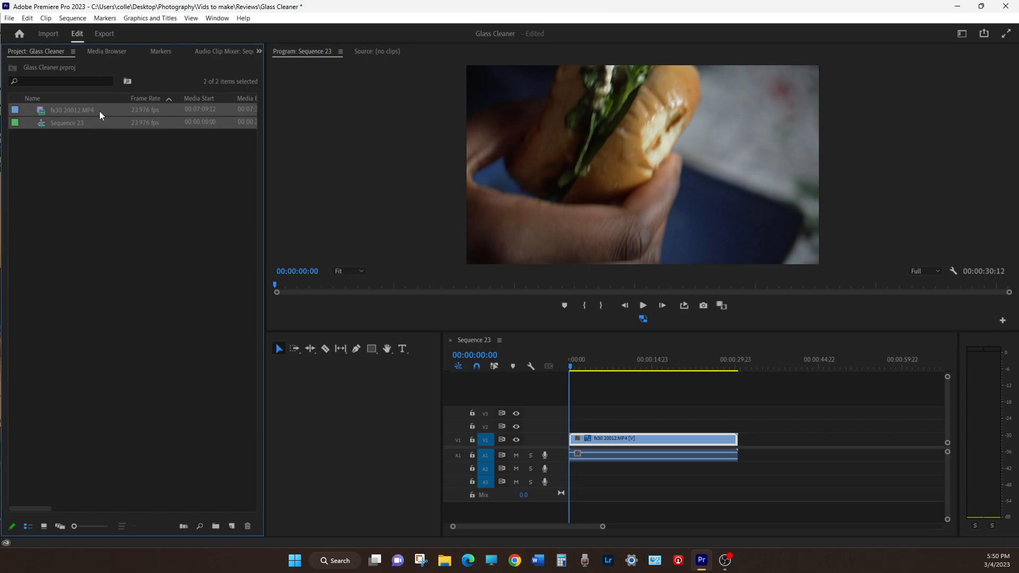
right_click(99, 115)
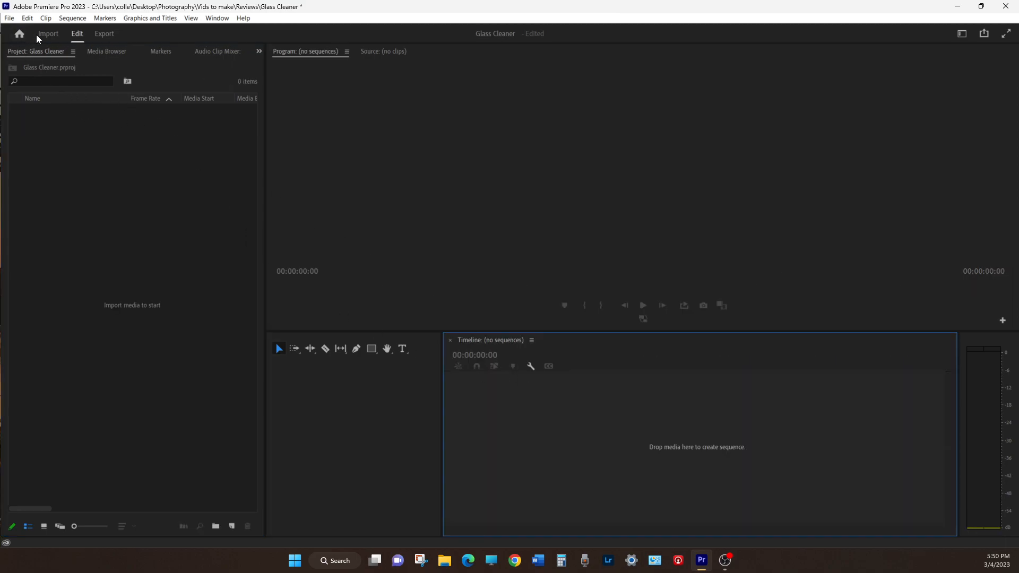
Re-import fx30 20012 from the card's CLIP folder into new Sequence 24
left_click(48, 33)
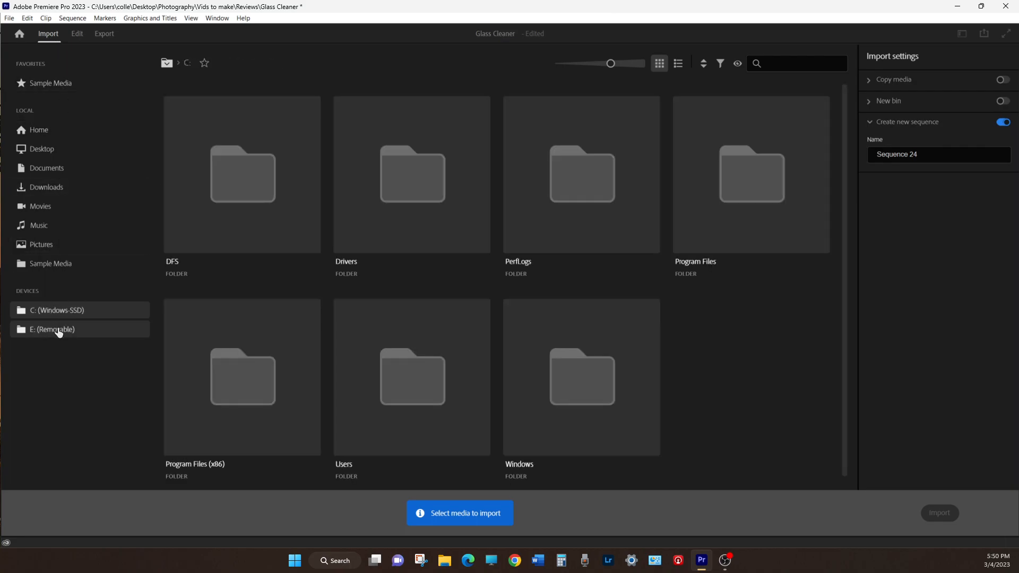
left_click(53, 329)
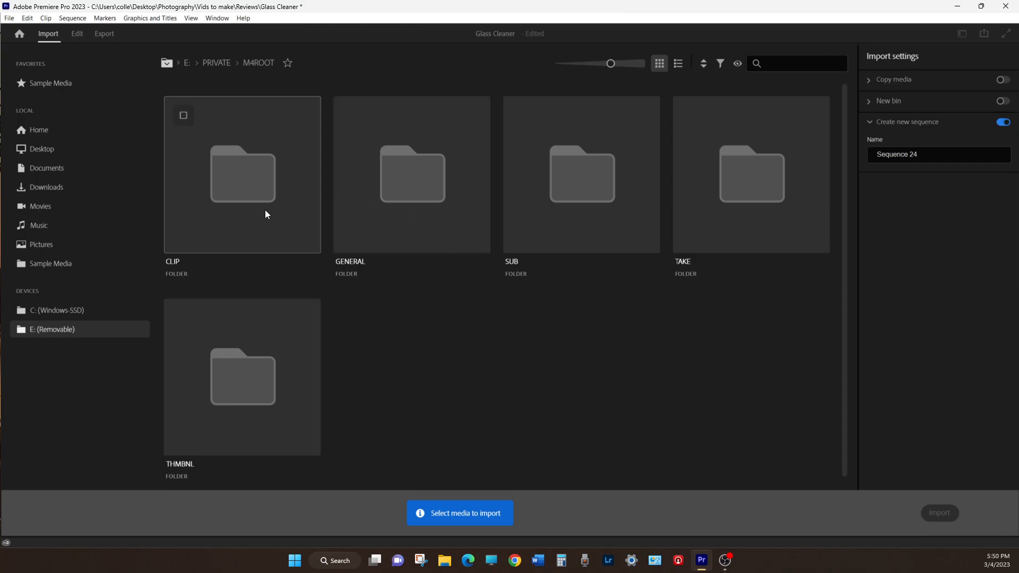
double_click(242, 174)
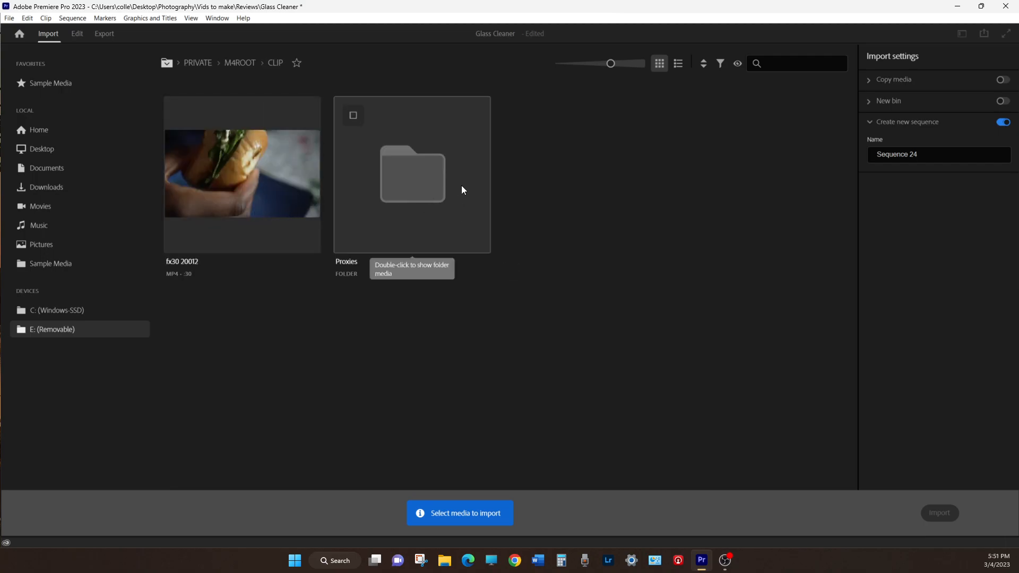
mouse_move(208, 134)
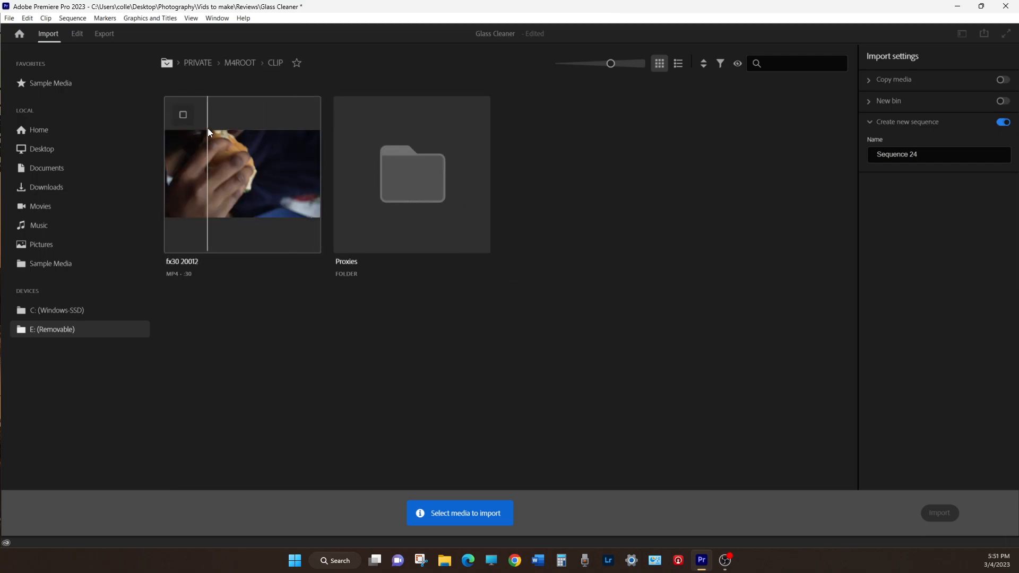
left_click(183, 115)
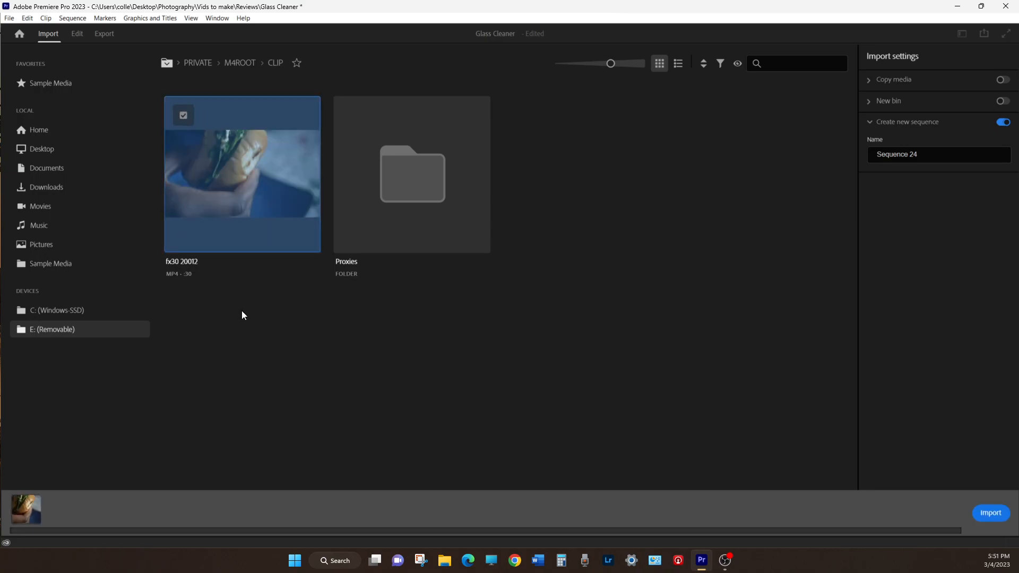
mouse_move(991, 513)
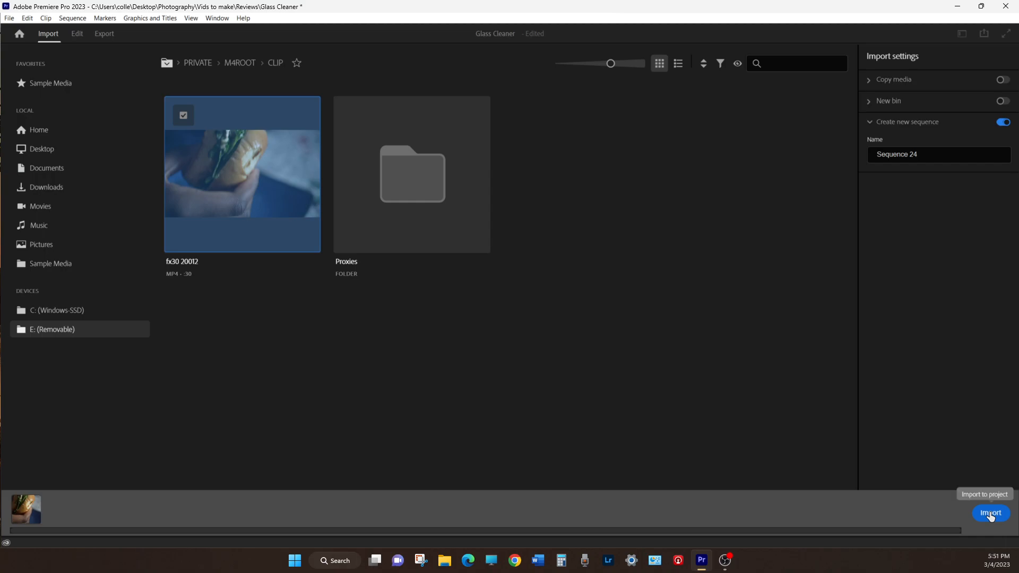
left_click(988, 514)
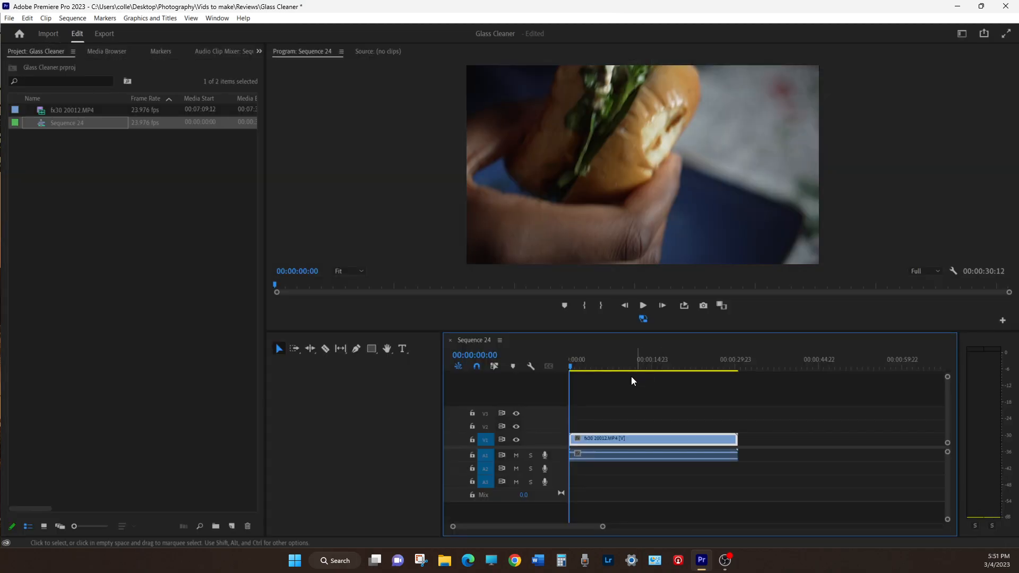
left_click(586, 369)
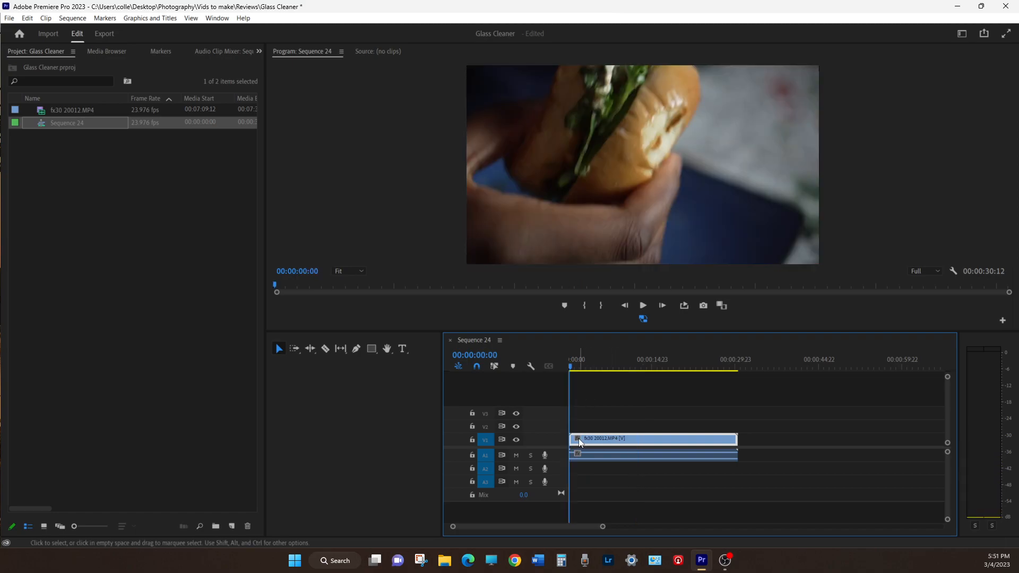
mouse_move(584, 445)
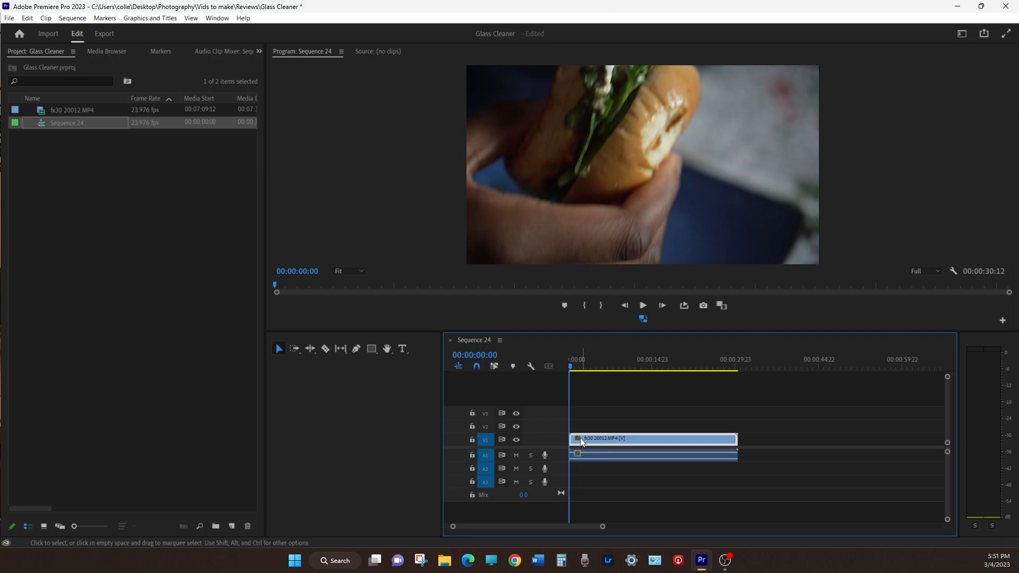
mouse_move(97, 118)
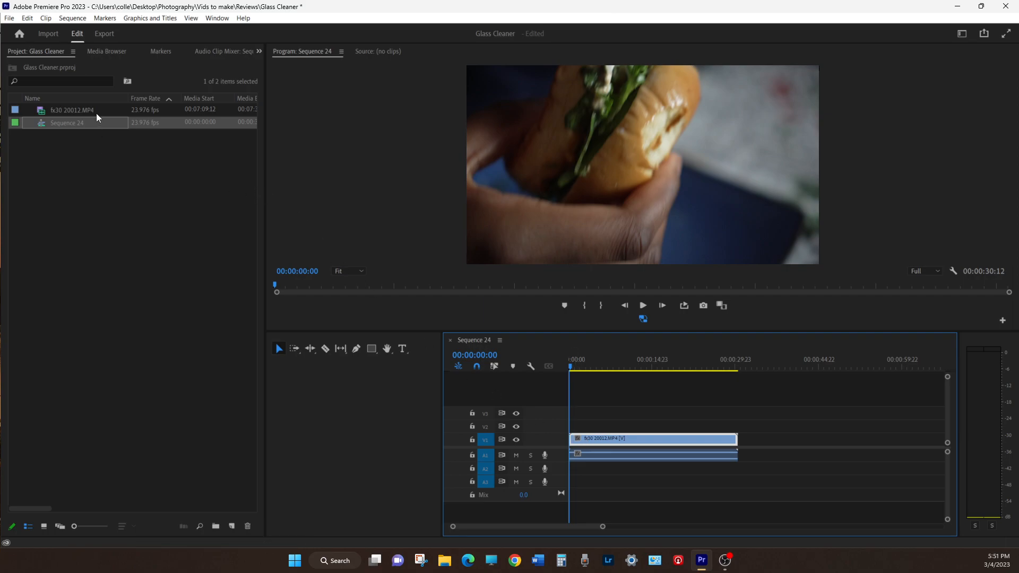
Bring up Attach Proxies for fx30 20012.MP4 from its Proxy menu
right_click(71, 110)
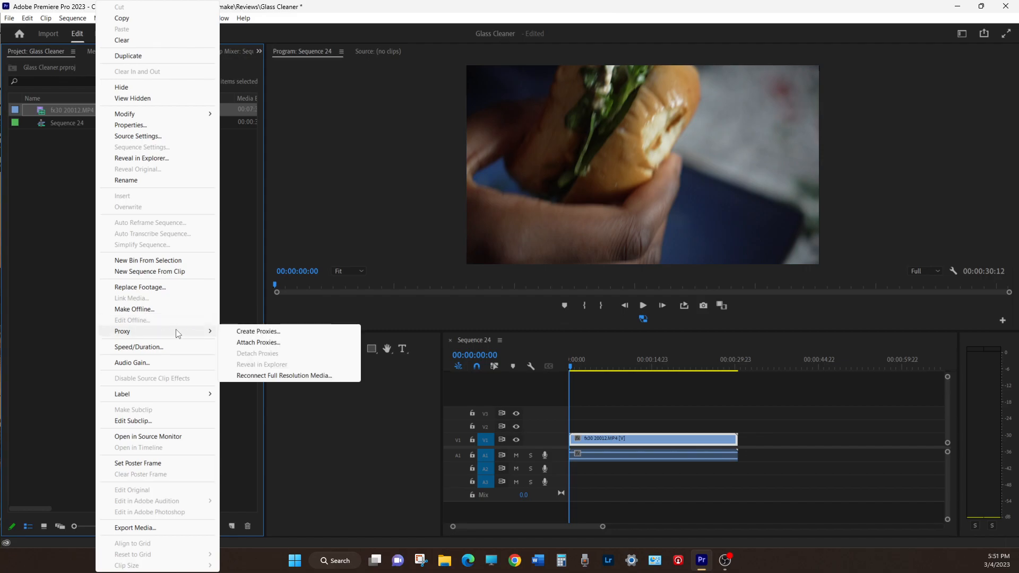
left_click(258, 343)
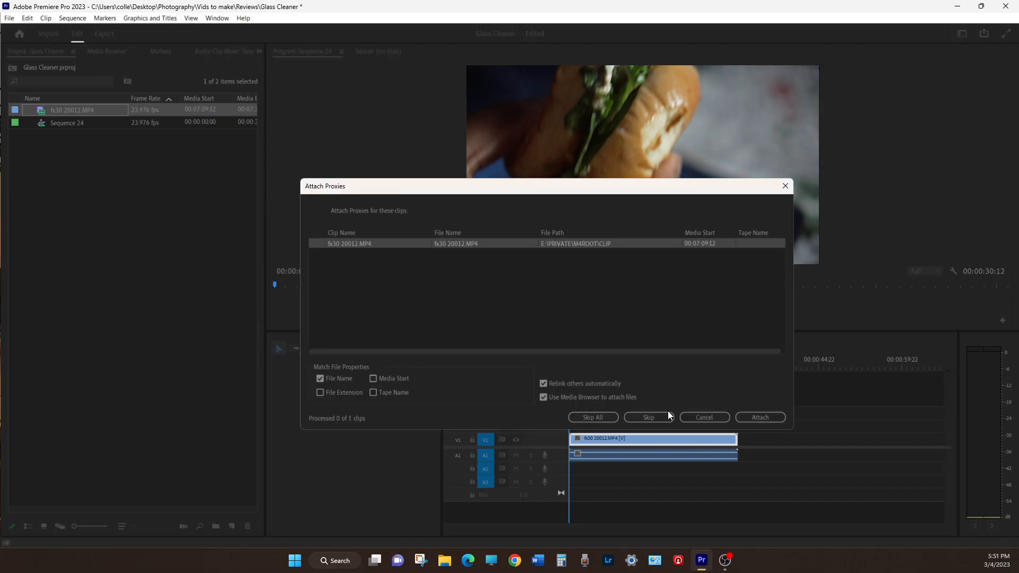
mouse_move(485, 244)
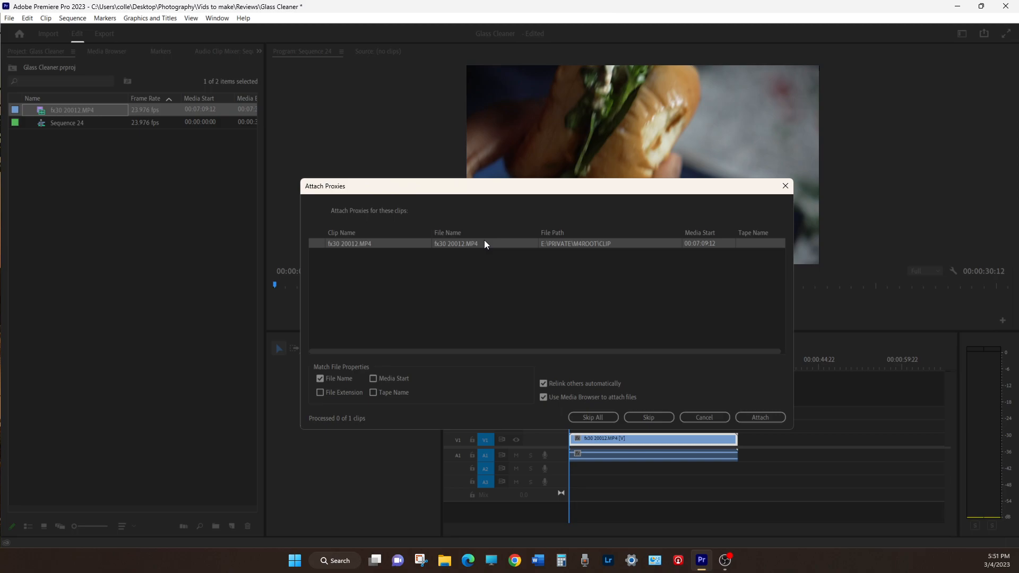
mouse_move(490, 248)
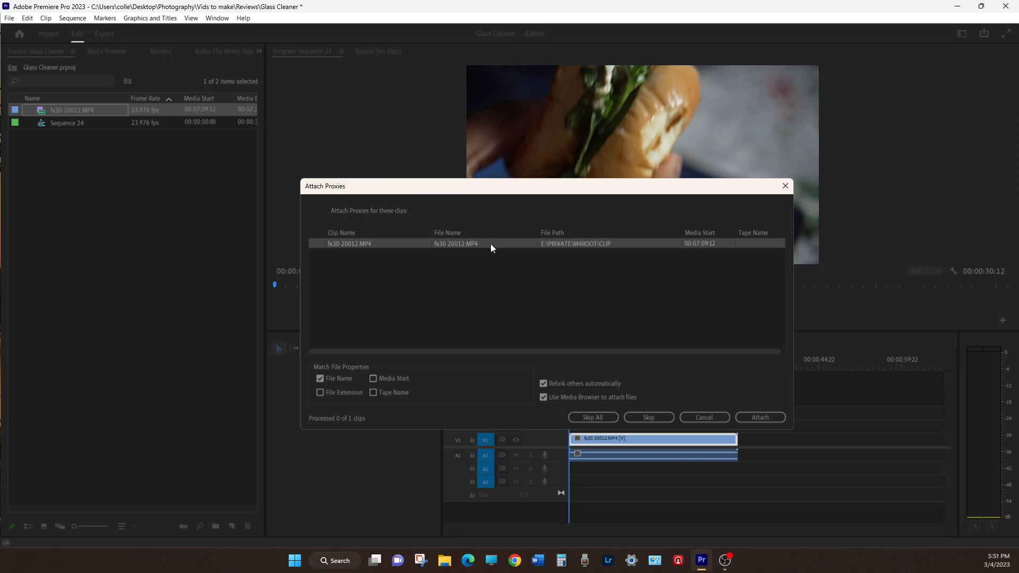
mouse_move(354, 249)
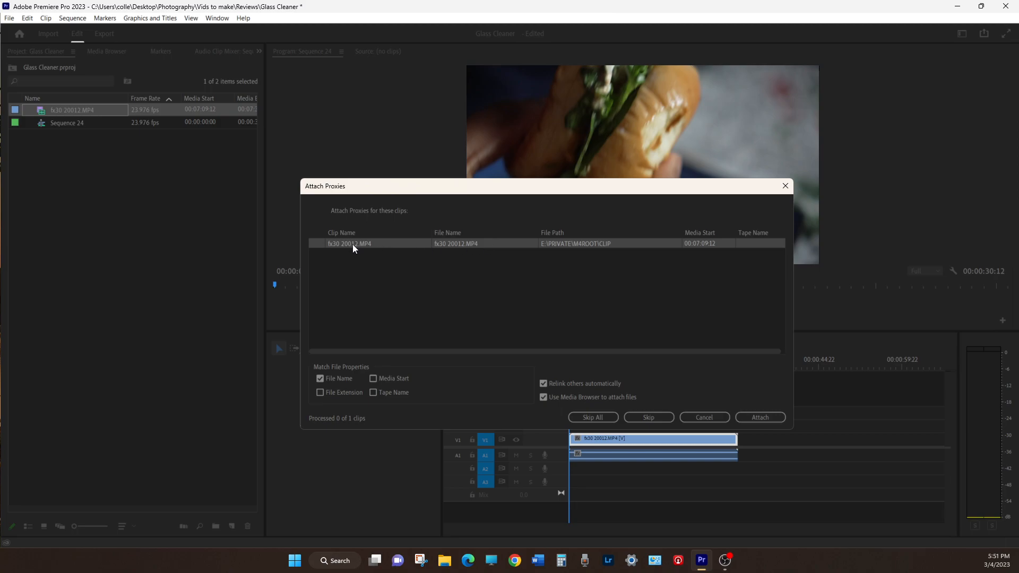
mouse_move(357, 250)
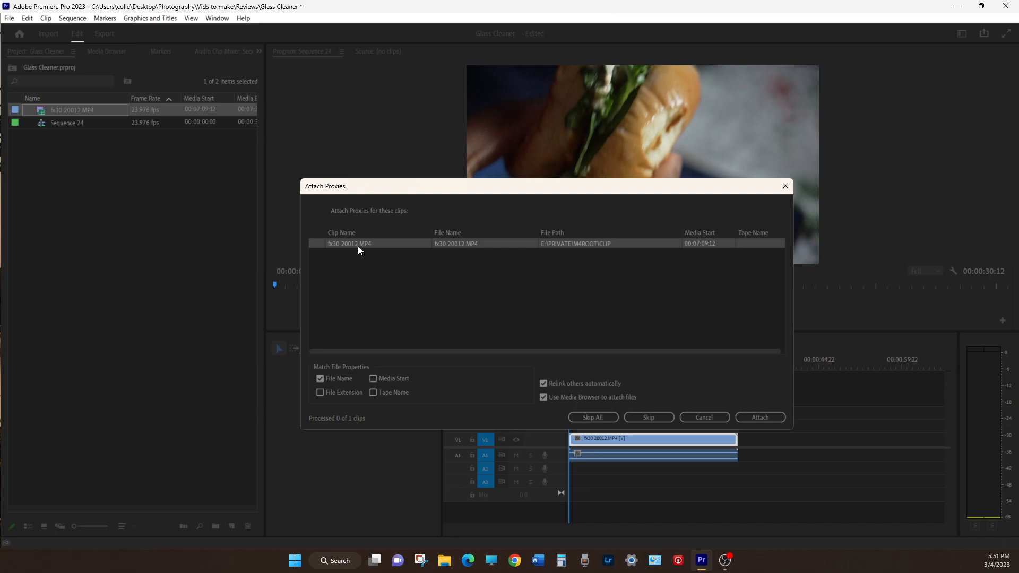
mouse_move(370, 250)
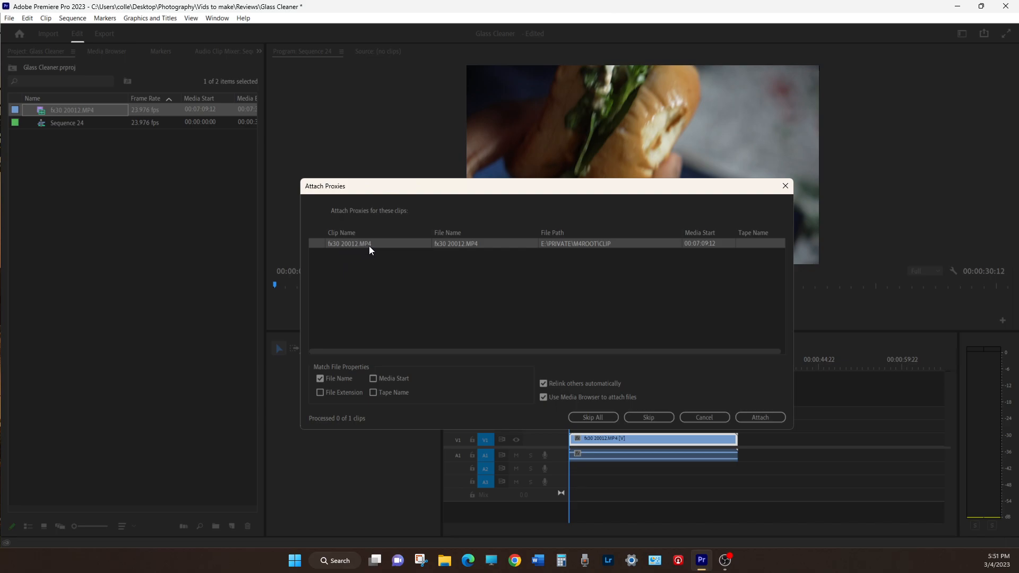
mouse_move(366, 251)
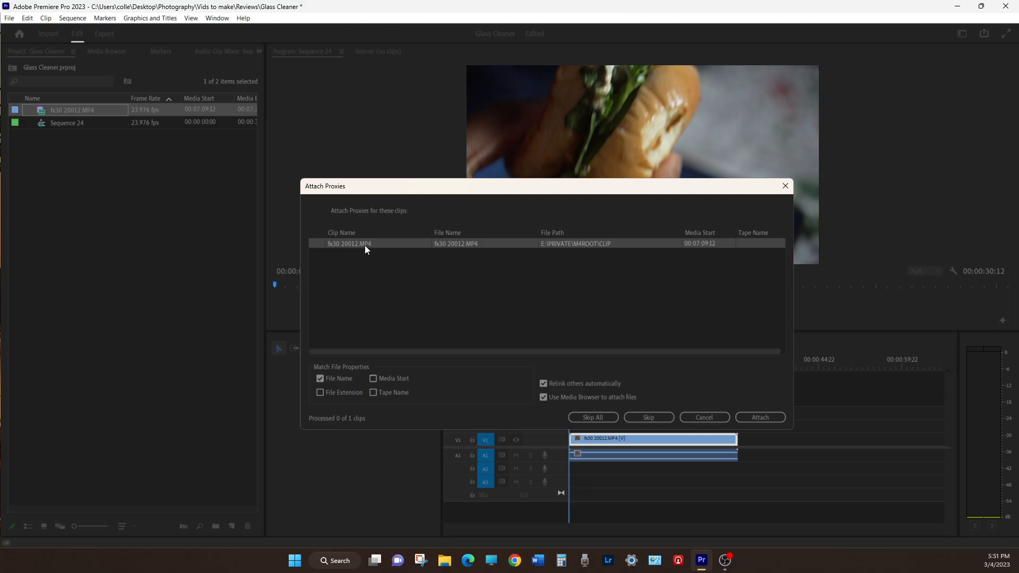
mouse_move(419, 254)
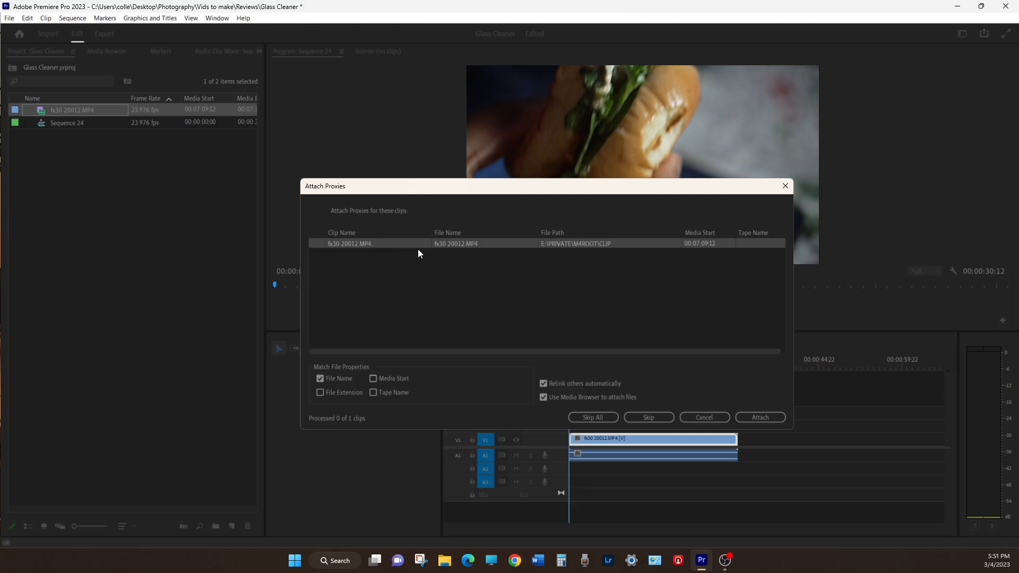
Choose Attach and navigate the proxy browser up to the card's M4ROOT folder
left_click(759, 417)
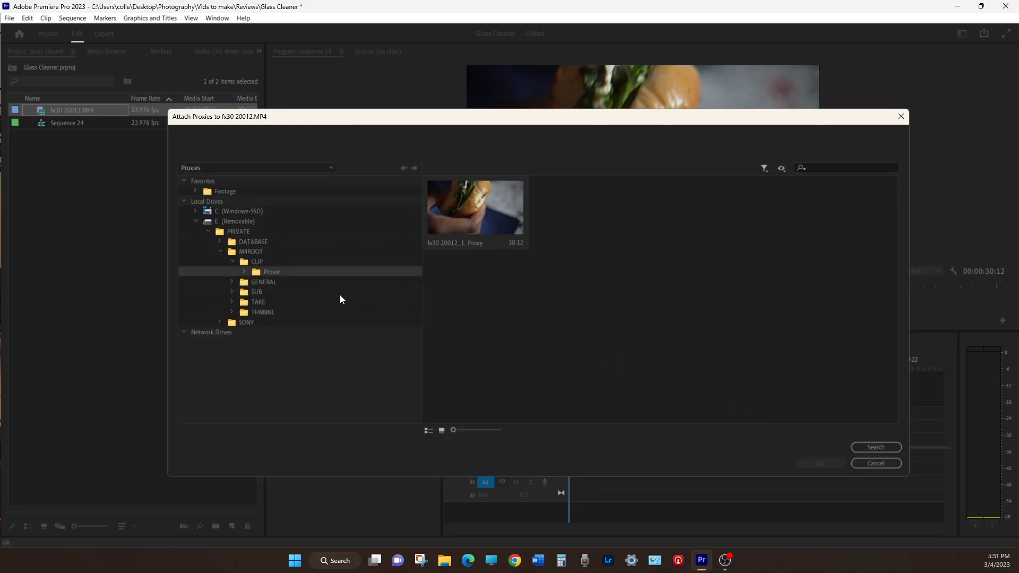
left_click(250, 252)
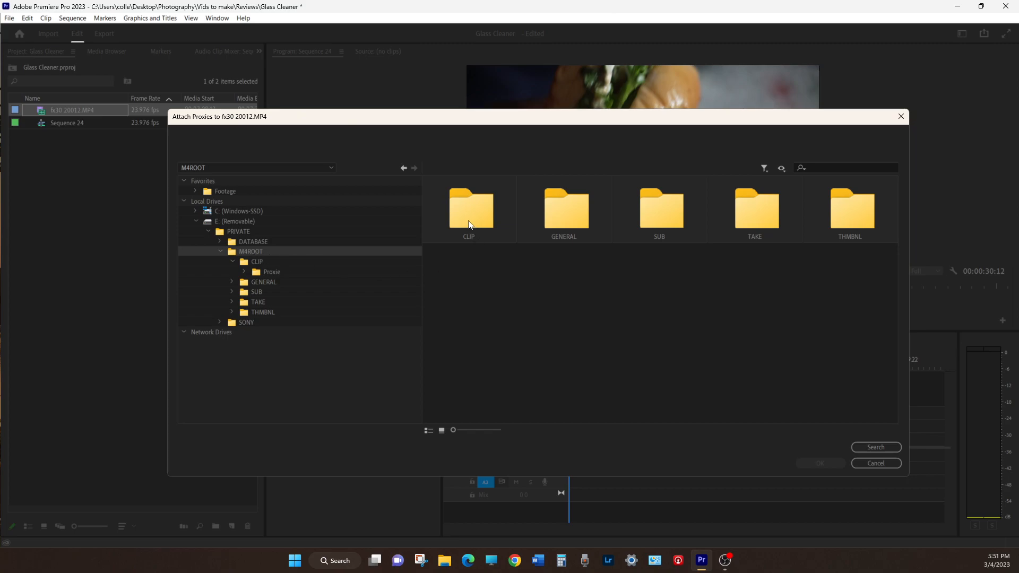
mouse_move(658, 215)
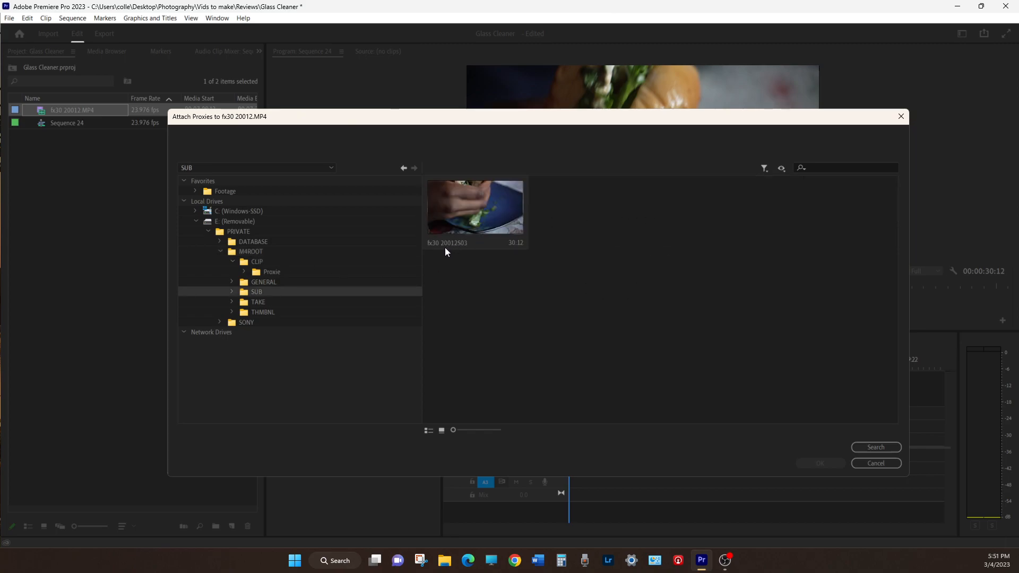
mouse_move(461, 249)
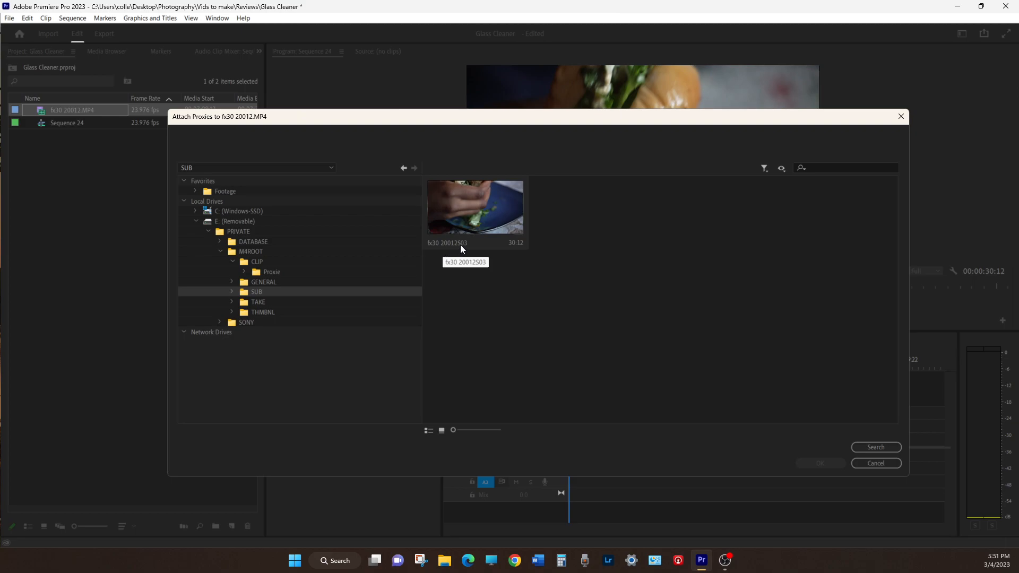
mouse_move(488, 233)
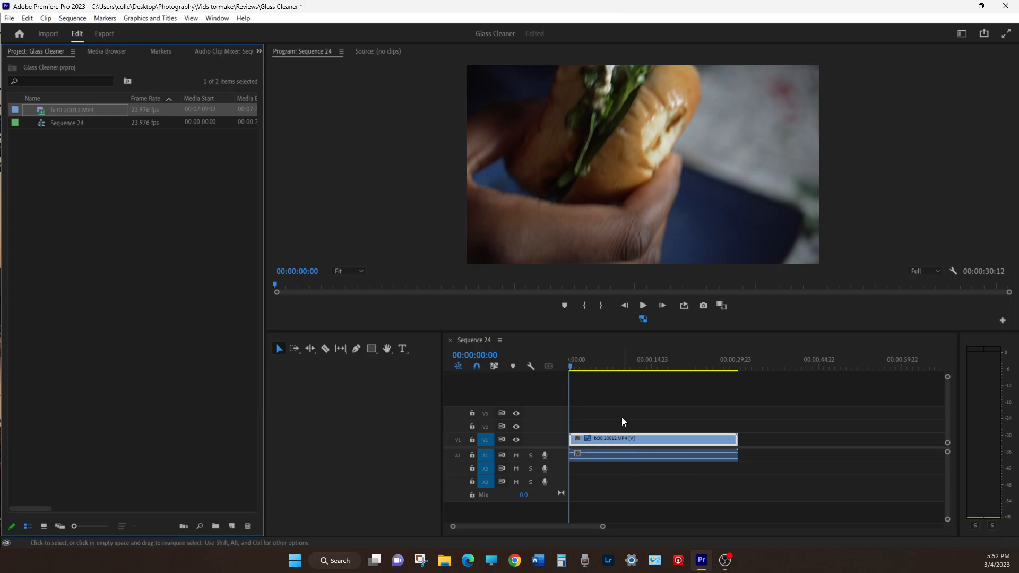
Scrub the playhead to about 4 and 10 seconds in Sequence 24 to check playback
left_click(590, 368)
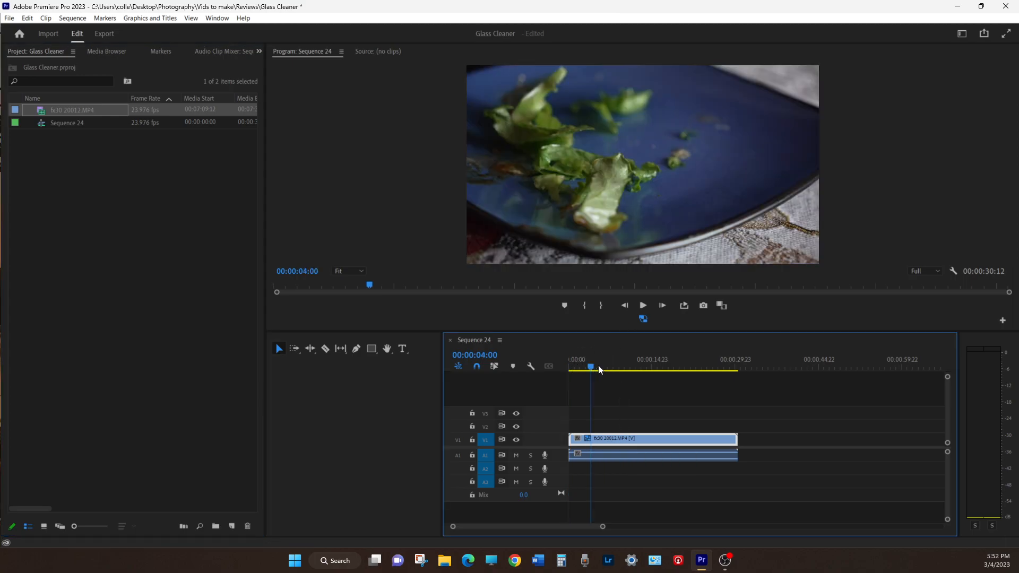
left_click(626, 369)
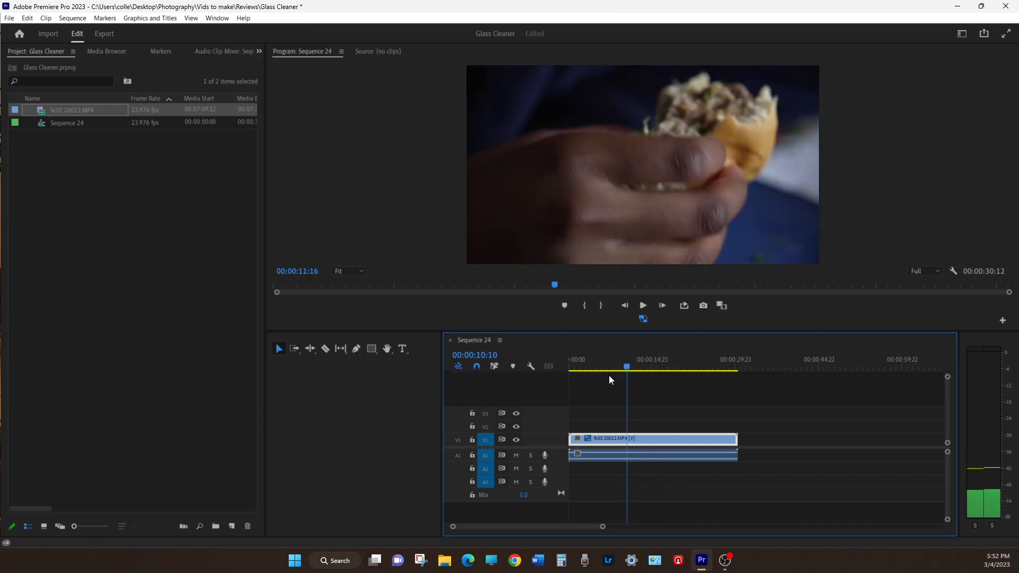